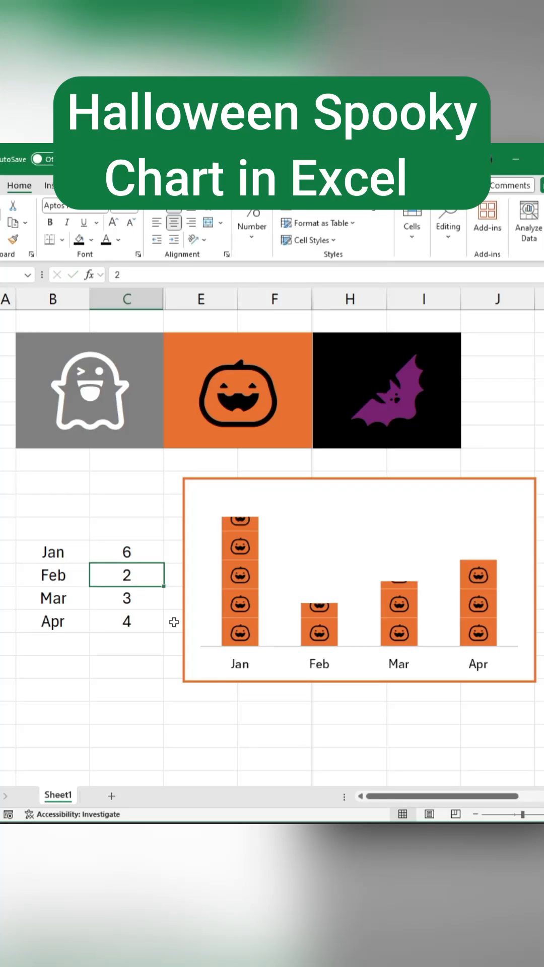
# - Paste the bat emoji from clipboard history into the black cell and enlarge it to size 48
pyautogui.click(126, 737)
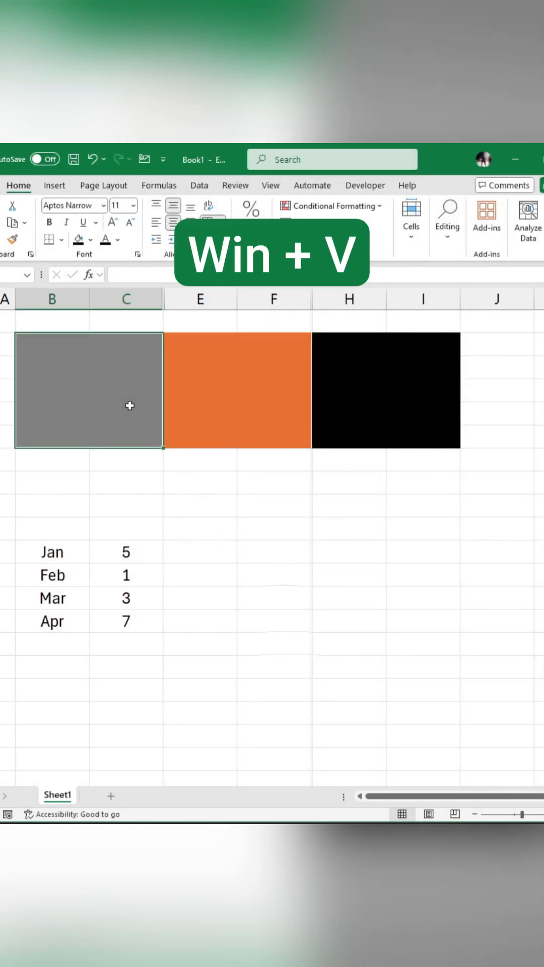
pyautogui.press('win+v')
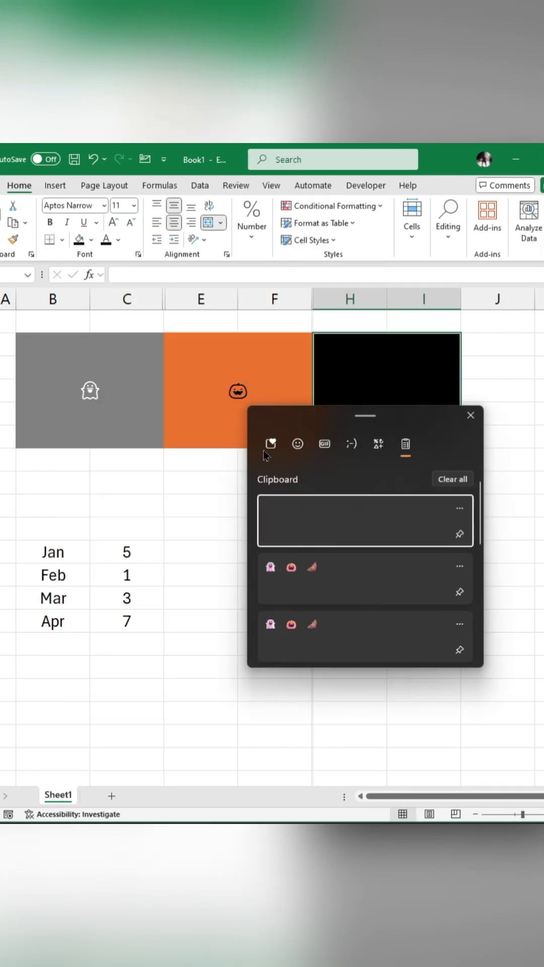
pyautogui.click(131, 206)
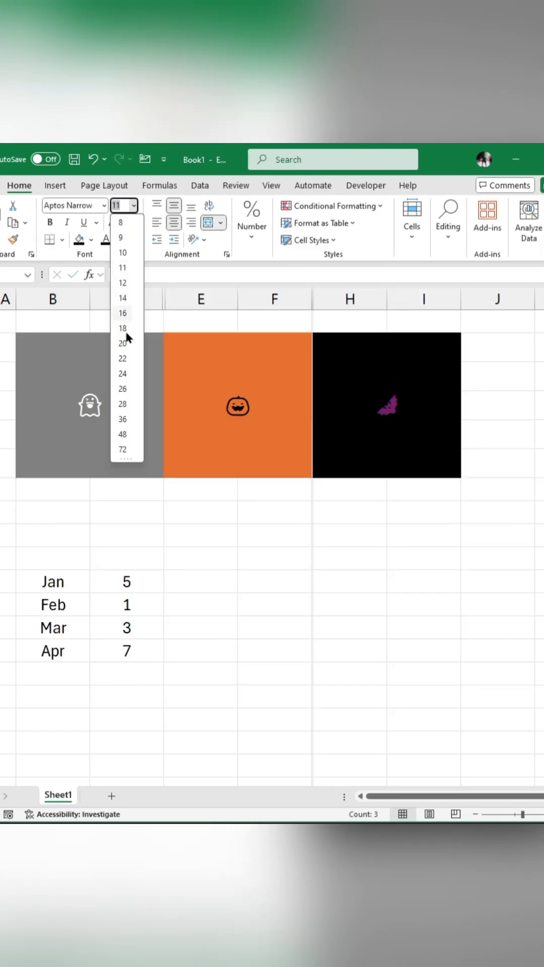
pyautogui.moveTo(127, 425)
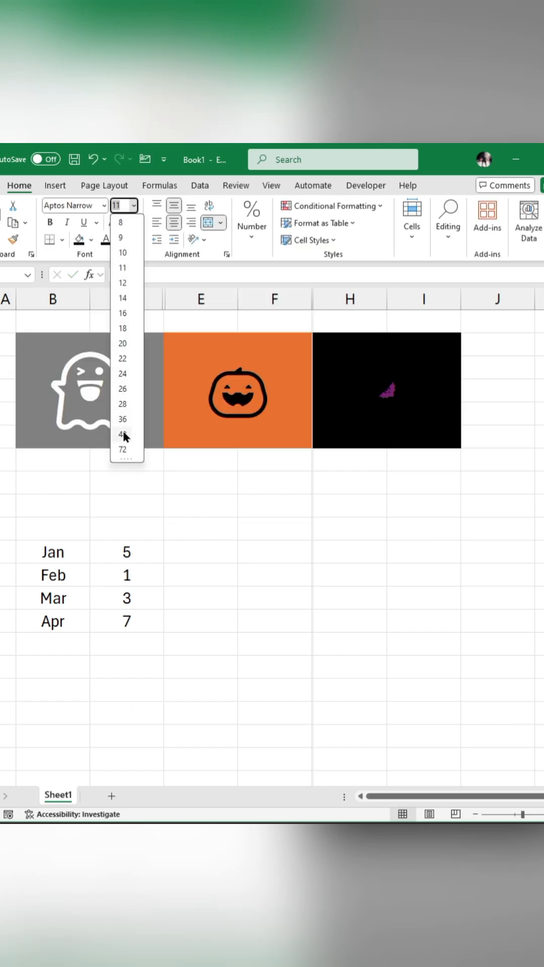
pyautogui.click(122, 434)
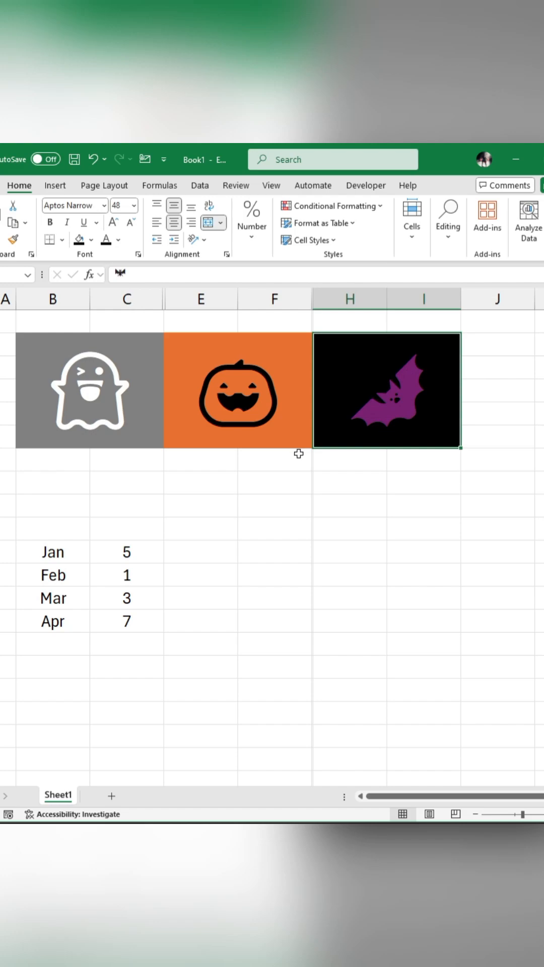
pyautogui.moveTo(128, 529)
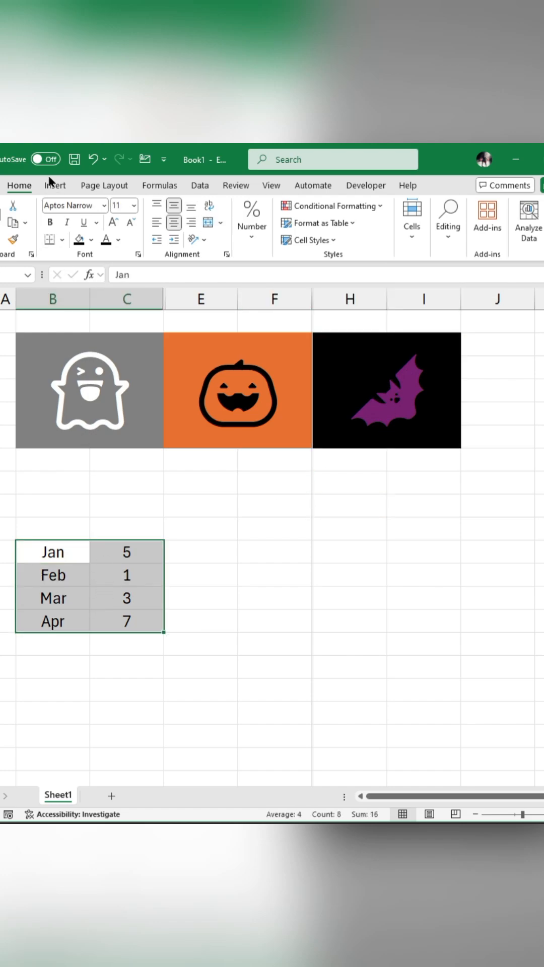
# - Insert a 2-D clustered column chart of the monthly values
pyautogui.click(55, 185)
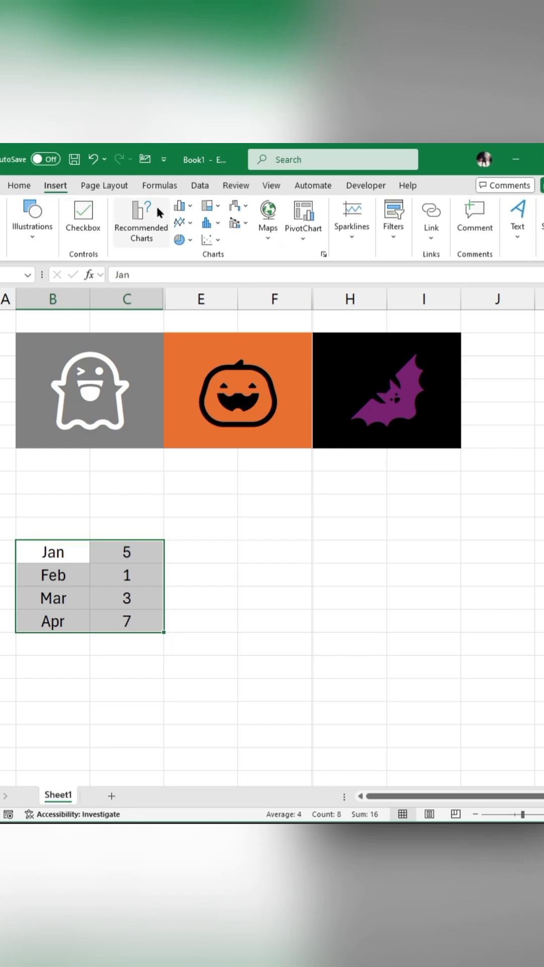
pyautogui.click(179, 205)
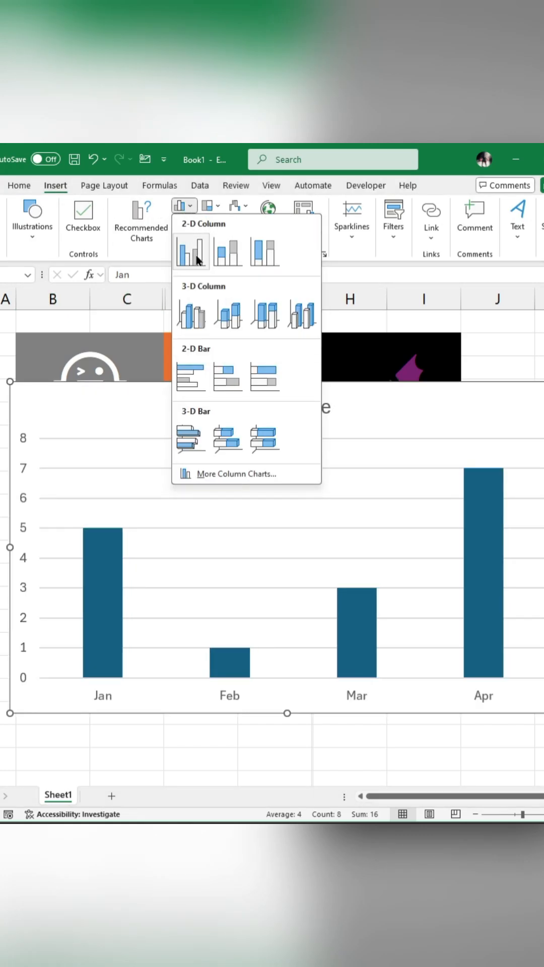
pyautogui.click(191, 250)
pyautogui.write('115')
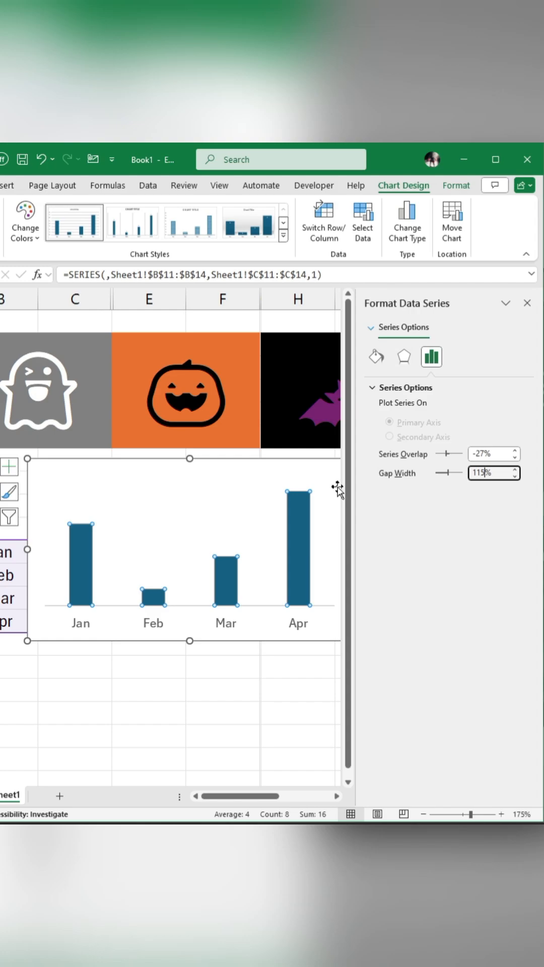
# - Show the Fill & Line settings for the chart's data series
pyautogui.click(375, 357)
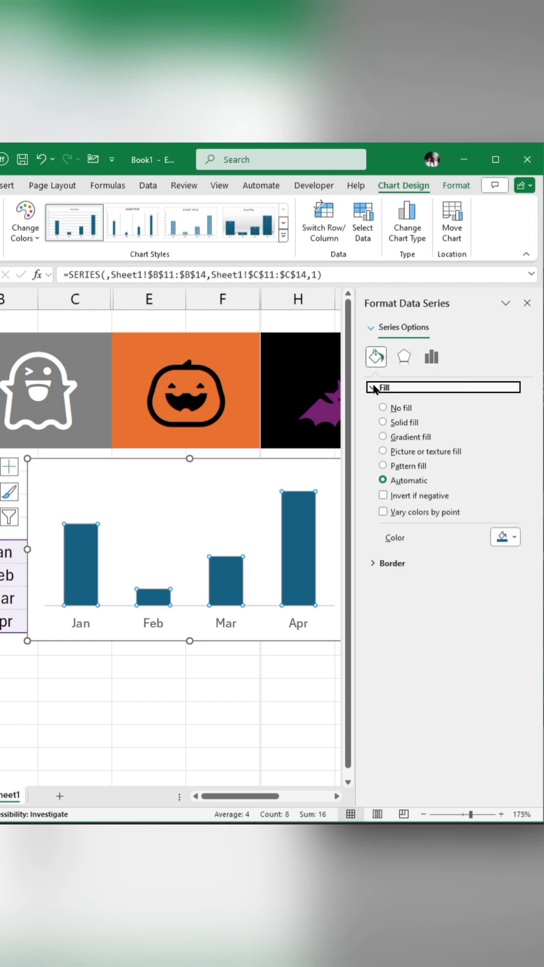
# - Fill the bars with the copied bat picture from the clipboard, repeated as stacked tiles
pyautogui.click(383, 452)
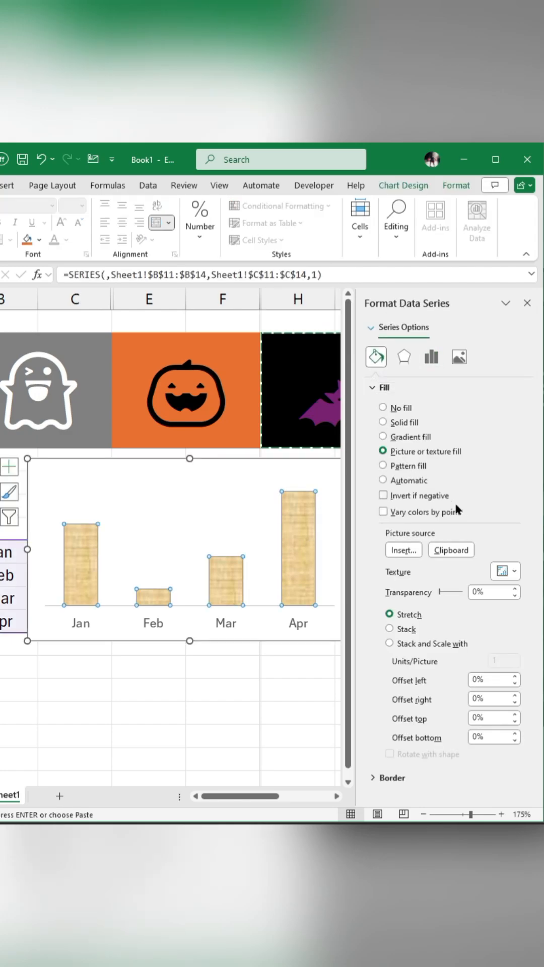
pyautogui.click(451, 549)
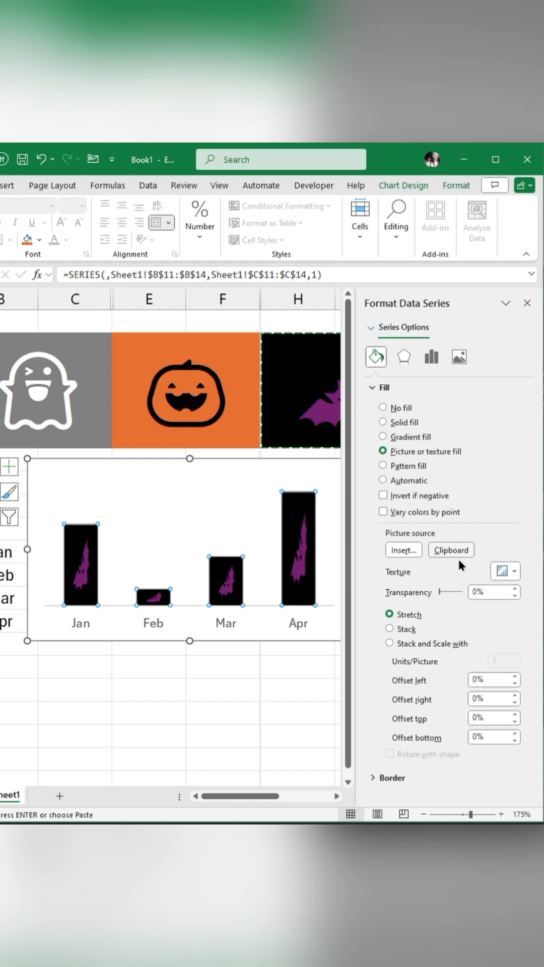
pyautogui.click(389, 629)
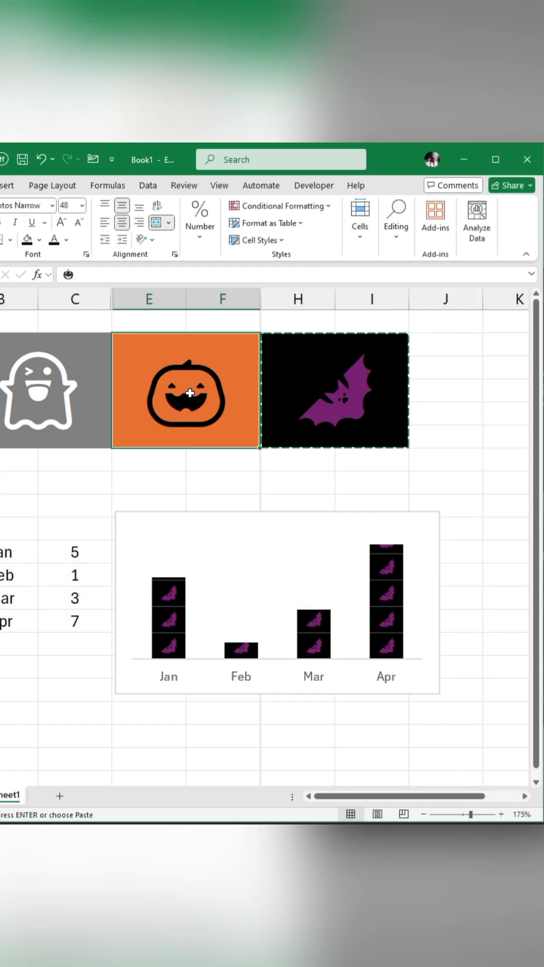
# - Refill the bars from the clipboard with the copied pumpkin picture, then the ghost picture
pyautogui.click(451, 550)
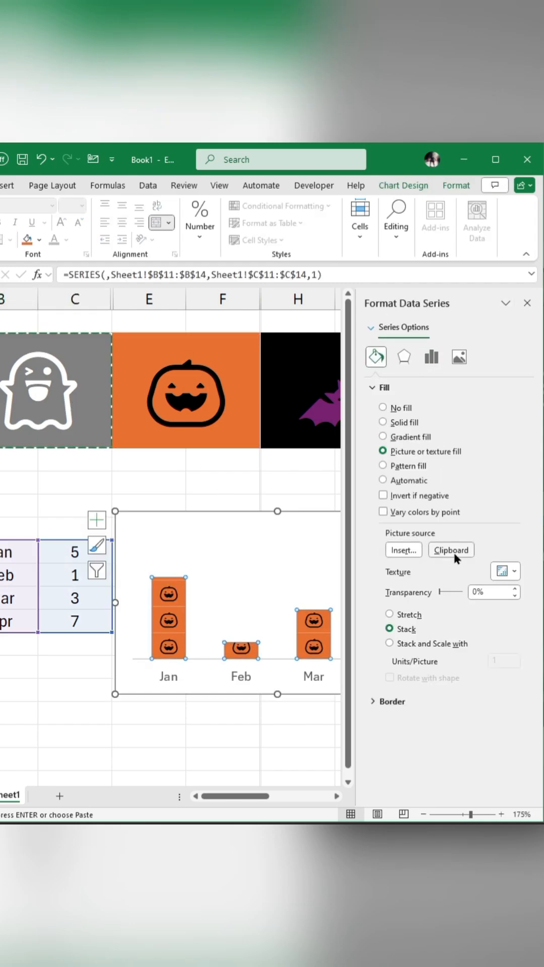
pyautogui.click(450, 550)
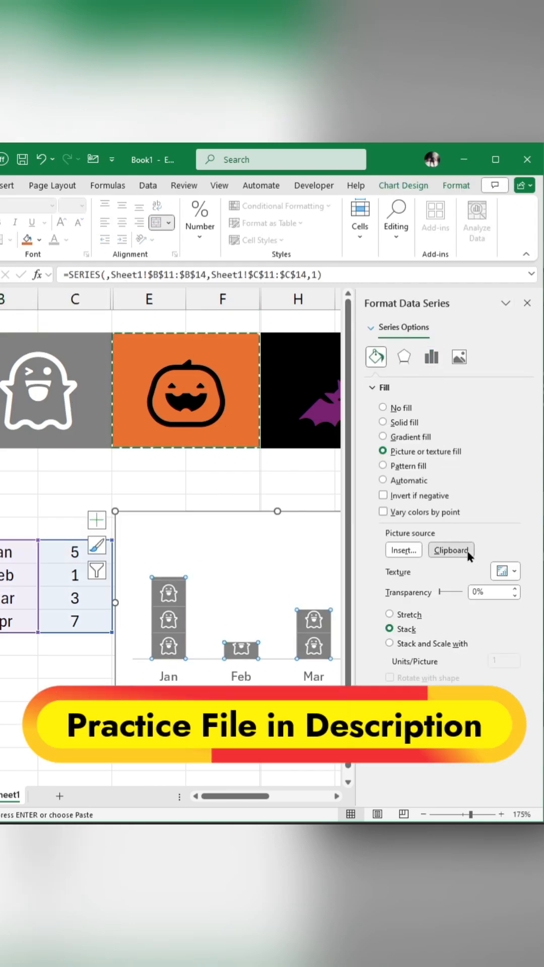